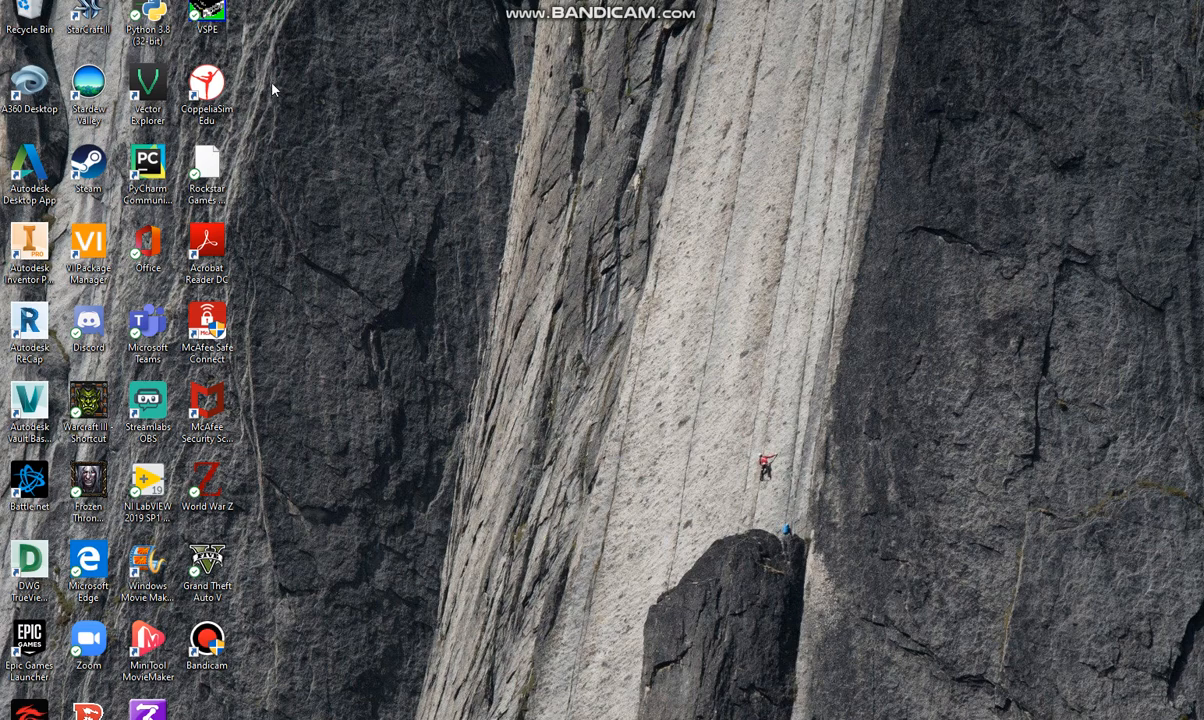
{"action": "mouse_move", "coordinate": [208, 20]}
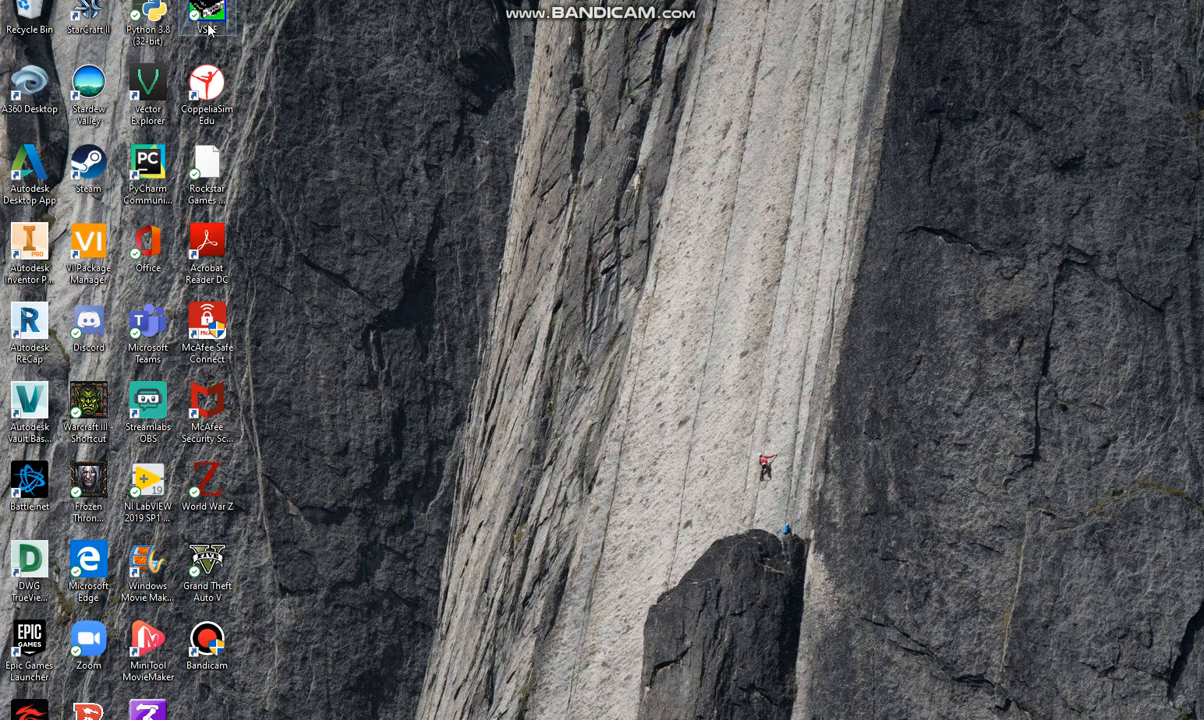
Step: Launch VSPE from the desktop shortcut and answer No to the licence prompt
{"action": "double_click", "coordinate": [206, 16]}
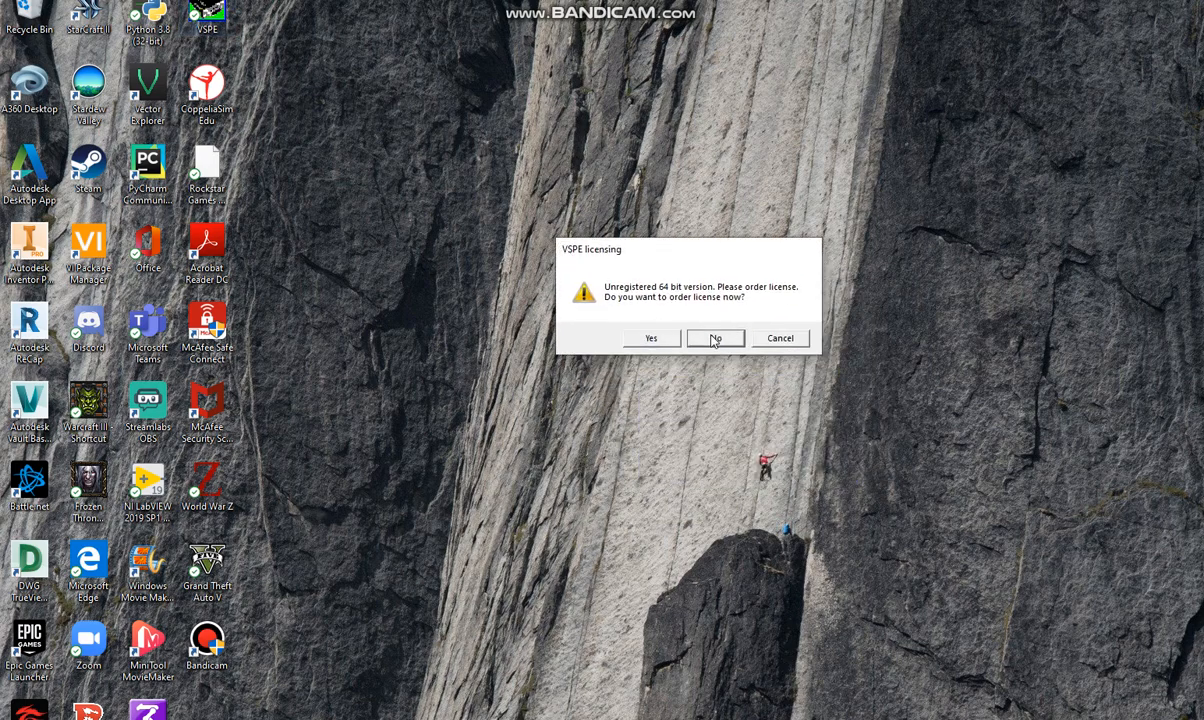
{"action": "left_click", "coordinate": [716, 338]}
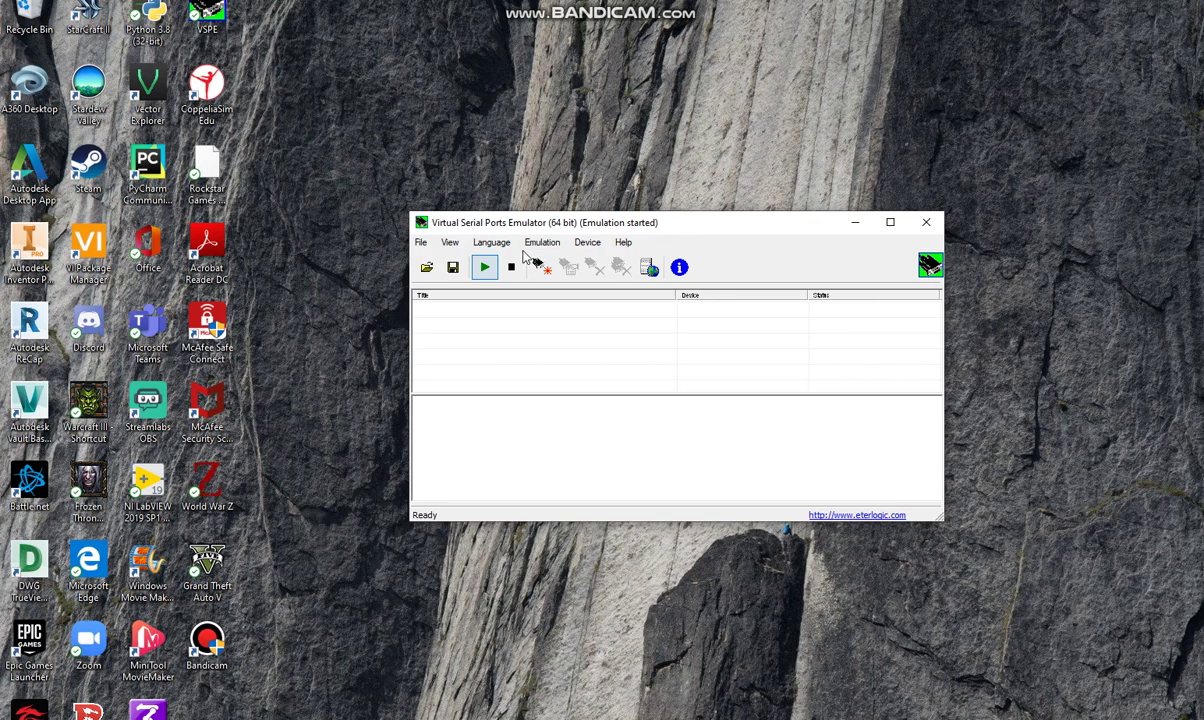
{"action": "mouse_move", "coordinate": [340, 276]}
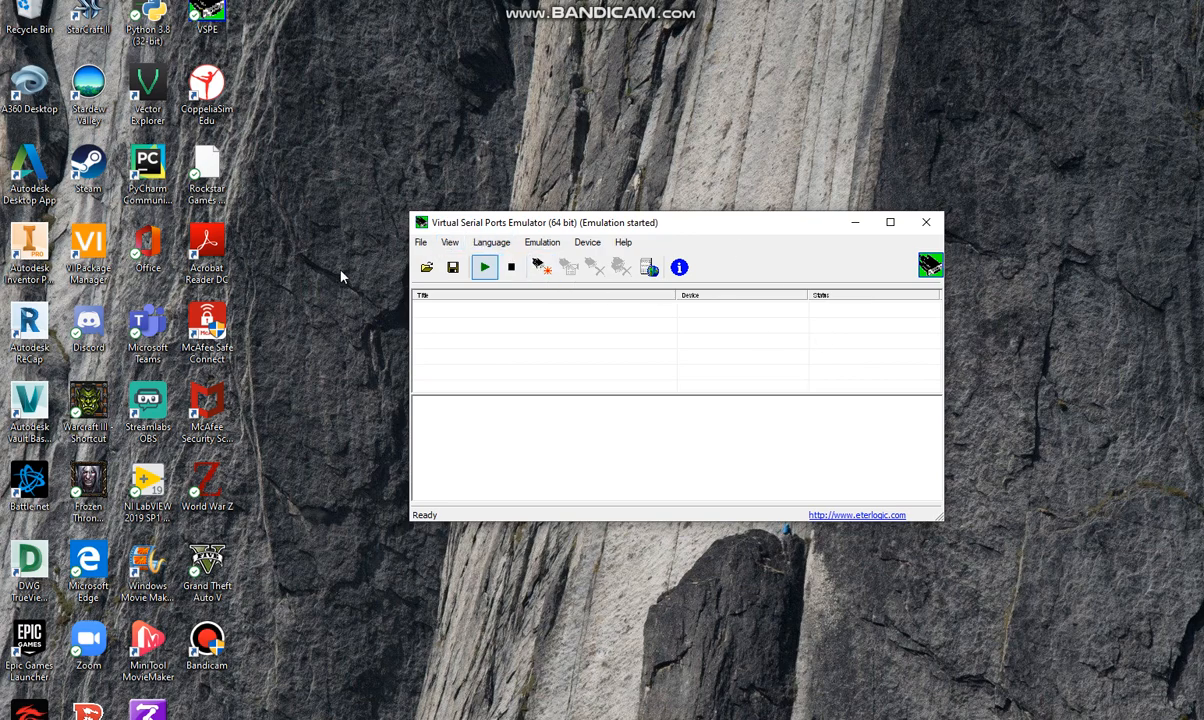
{"action": "mouse_move", "coordinate": [542, 268]}
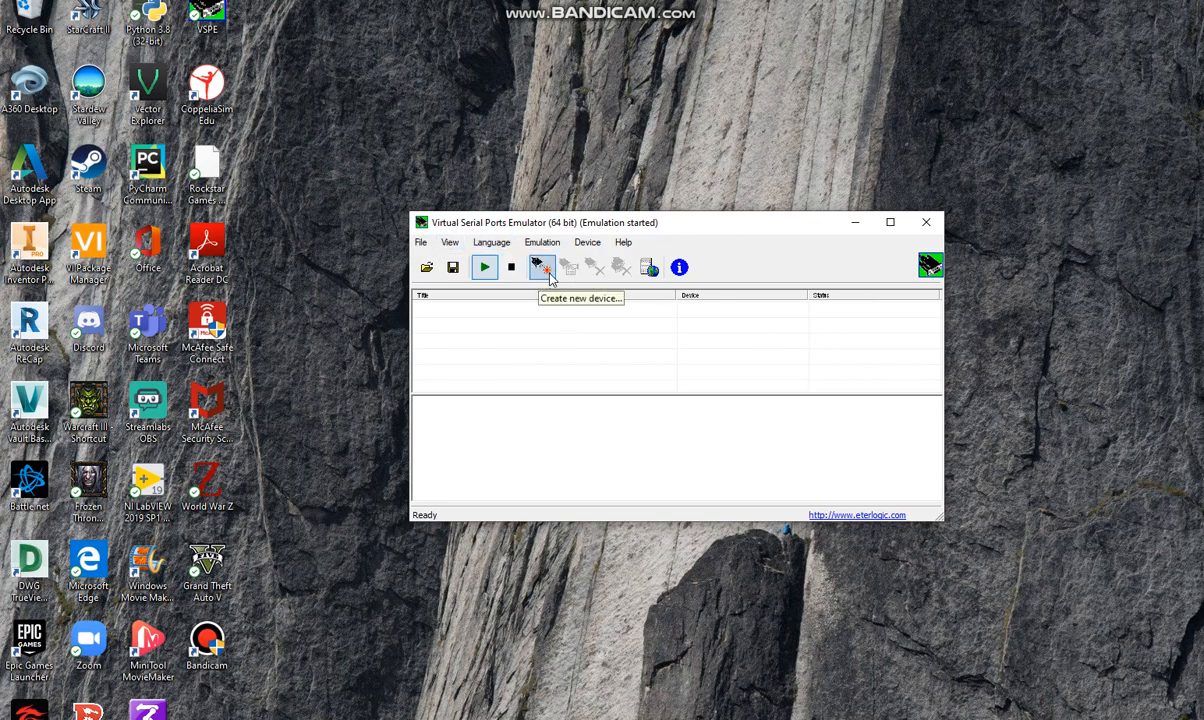
Step: Start a new Connector-type device and choose COM20 as its virtual serial port
{"action": "left_click", "coordinate": [542, 268]}
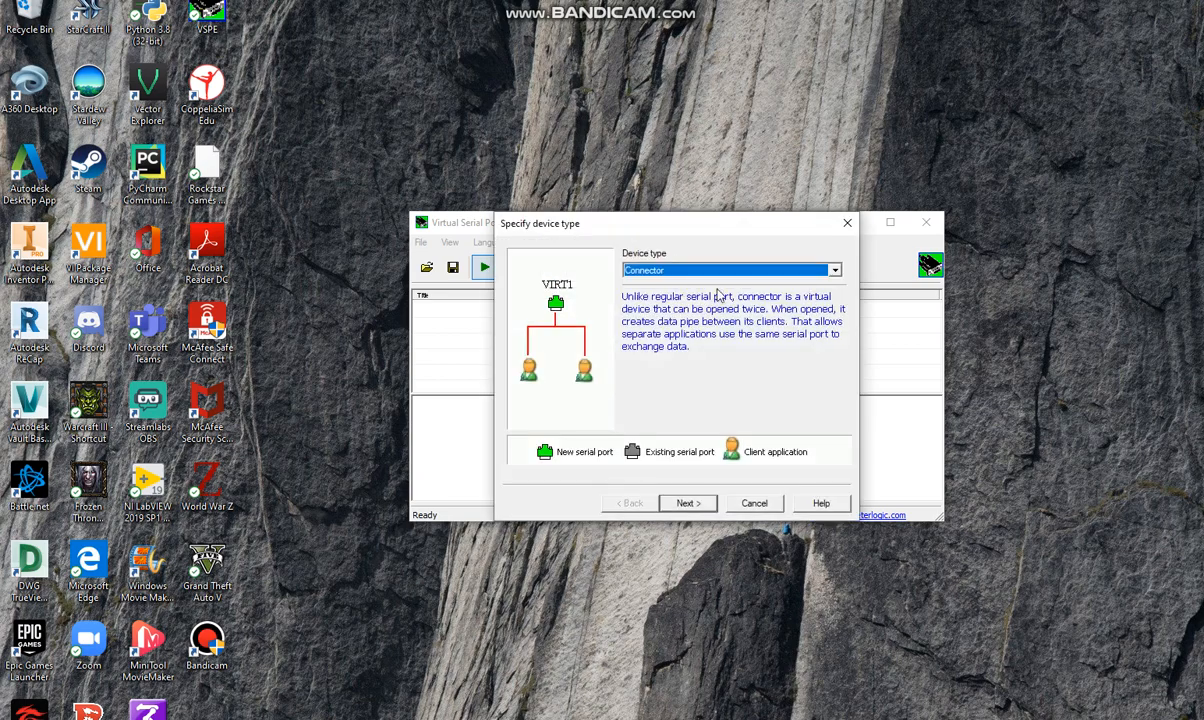
{"action": "left_click", "coordinate": [688, 504]}
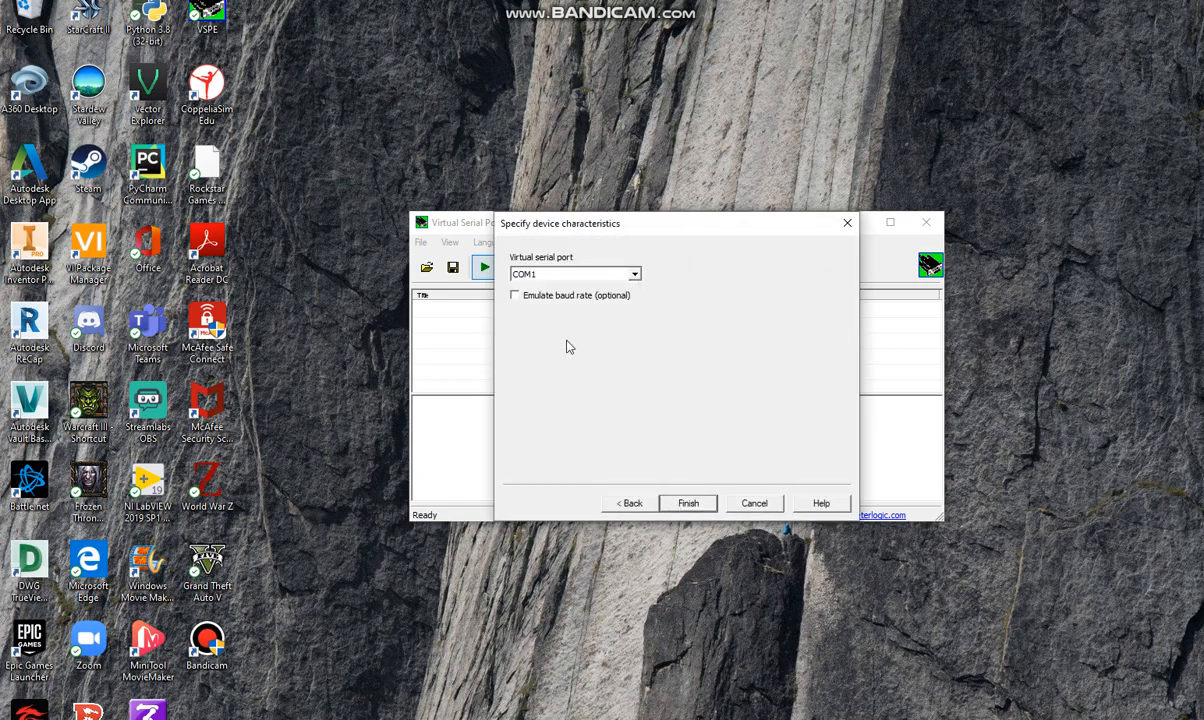
{"action": "left_click", "coordinate": [632, 272]}
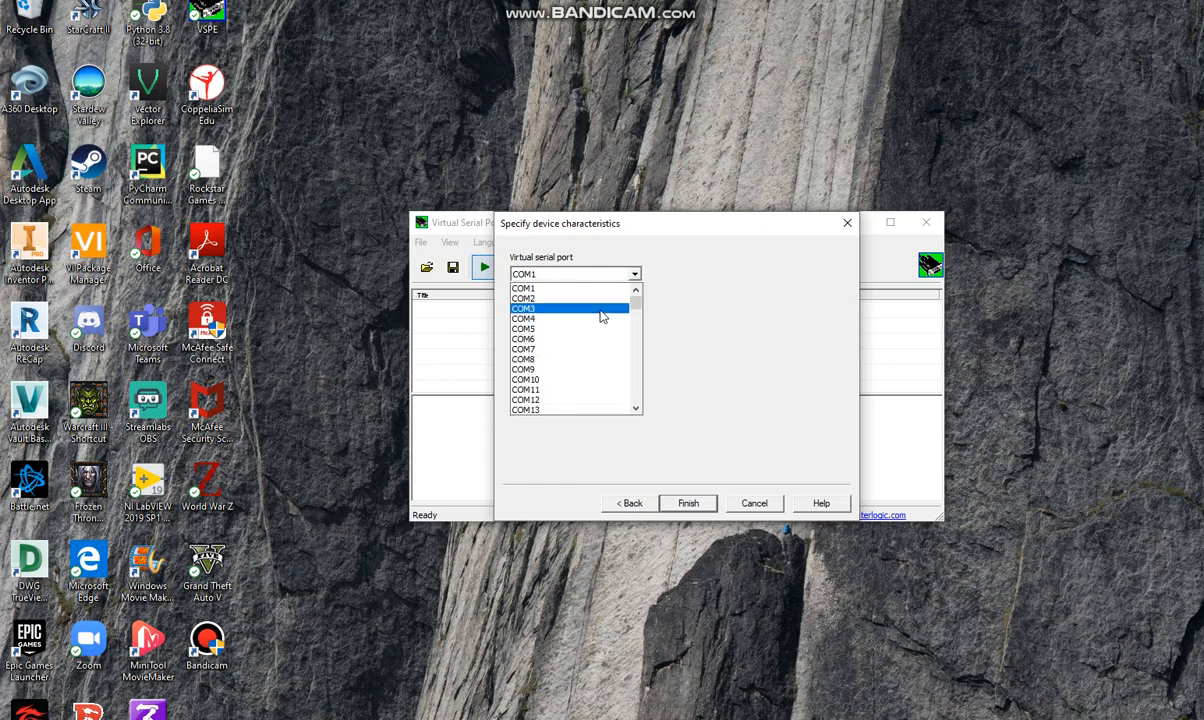
{"action": "scroll", "scroll_direction": "down", "scroll_amount": 3}
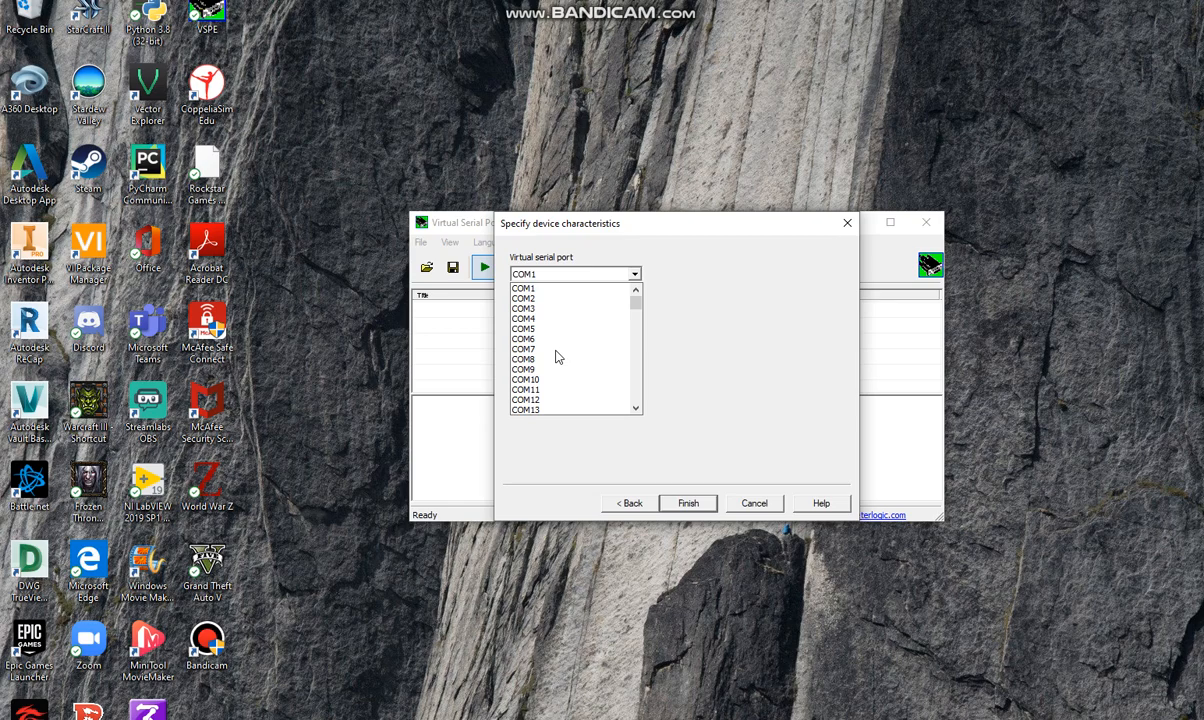
{"action": "scroll", "scroll_direction": "down", "scroll_amount": 3}
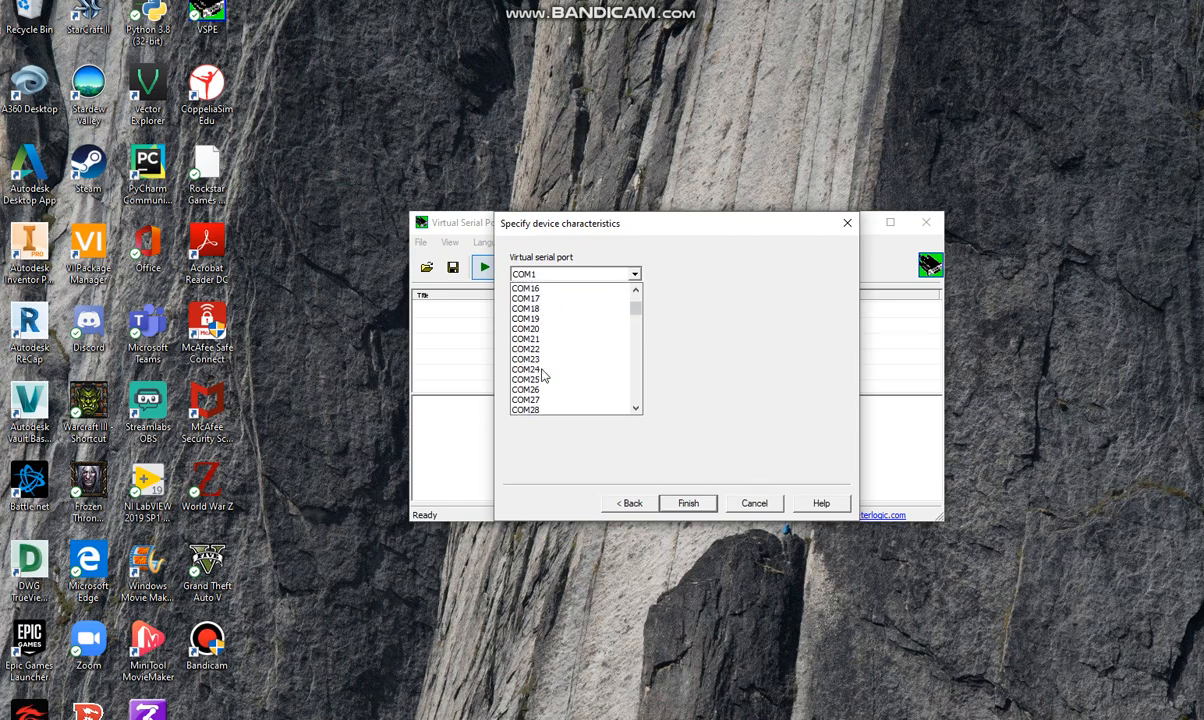
{"action": "left_click", "coordinate": [526, 328]}
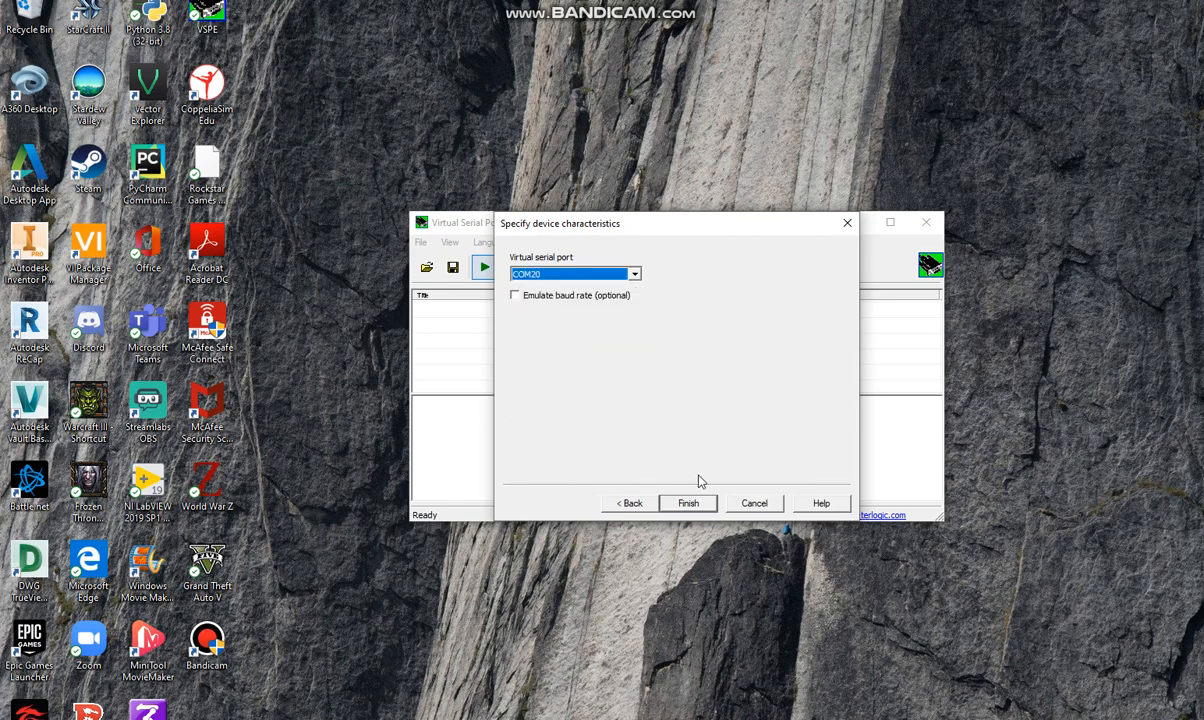
Step: Finish the wizard so the COM20 Connector is listed and logged as initialized OK
{"action": "left_click", "coordinate": [688, 504]}
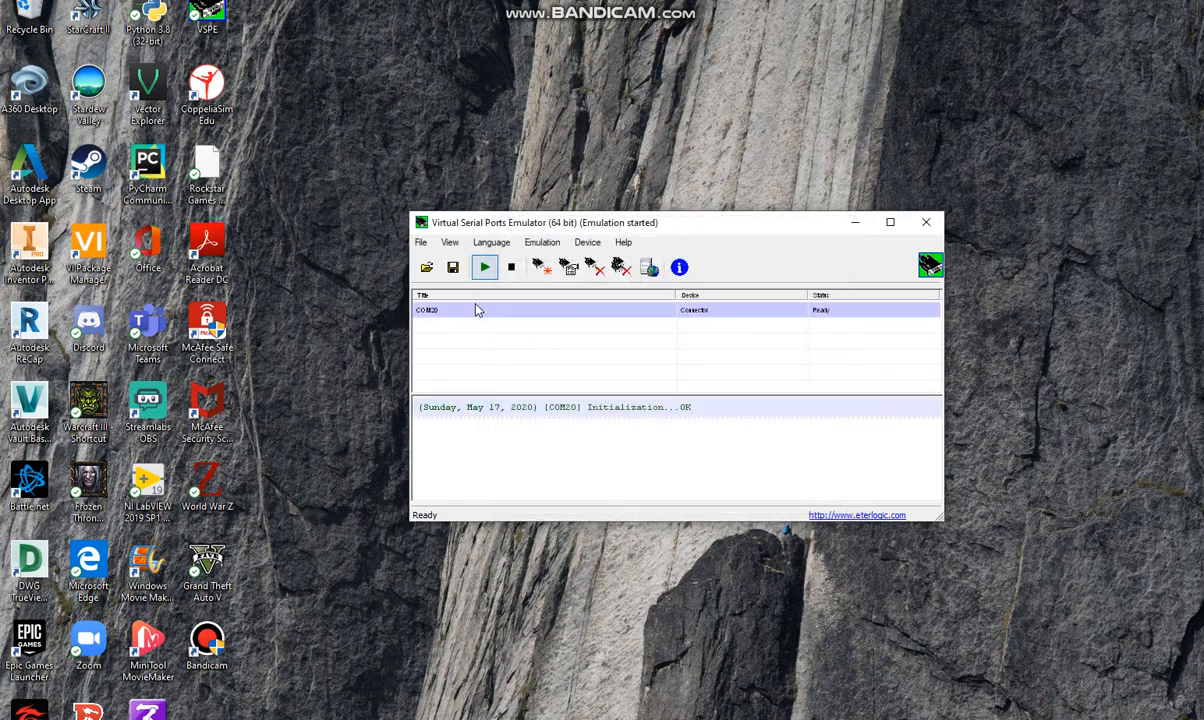
{"action": "mouse_move", "coordinate": [472, 312]}
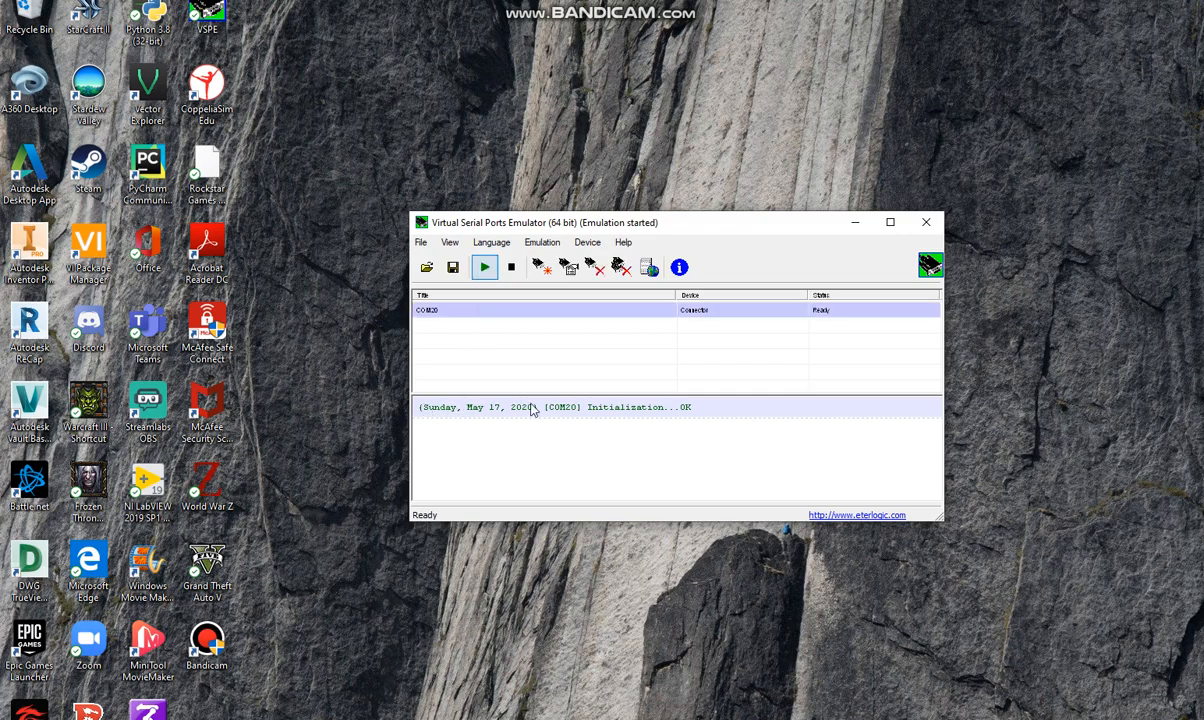
{"action": "mouse_move", "coordinate": [652, 404]}
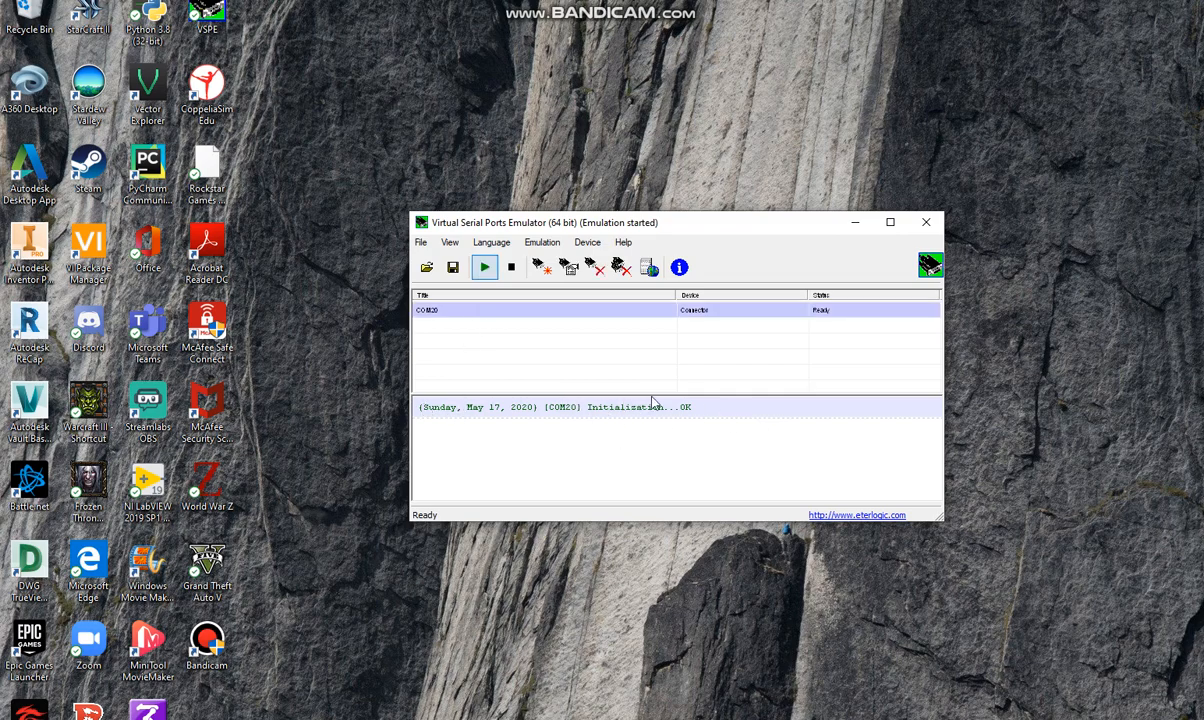
{"action": "mouse_move", "coordinate": [548, 316]}
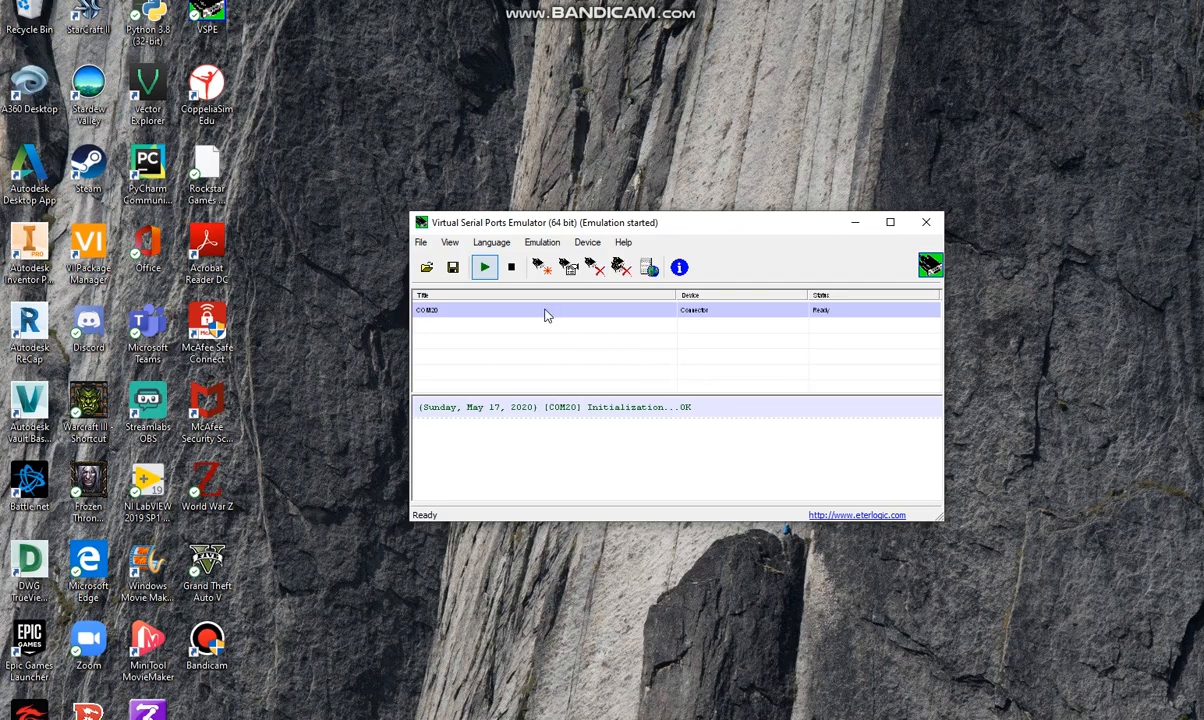